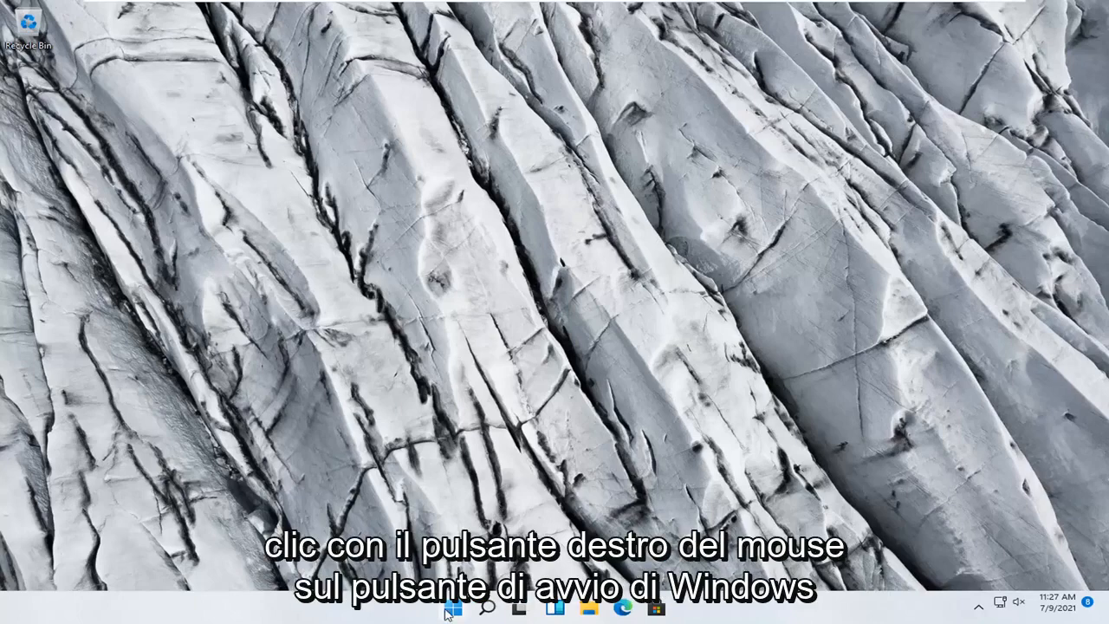
From the Start right-click menu, launch Settings and go to System > Troubleshoot
right_click(454, 607)
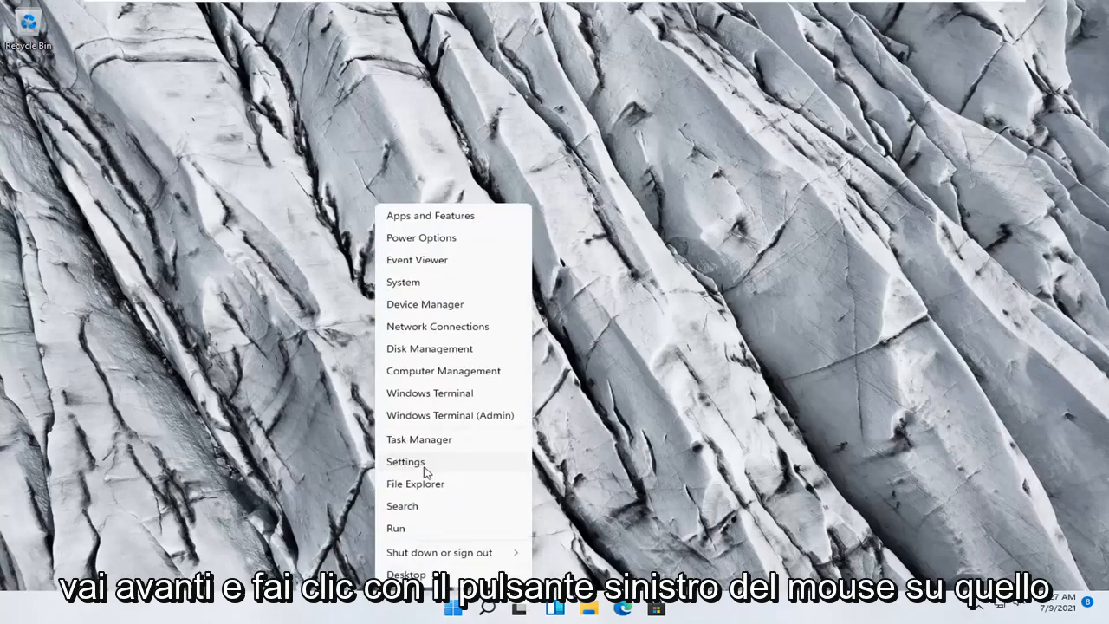
click(406, 461)
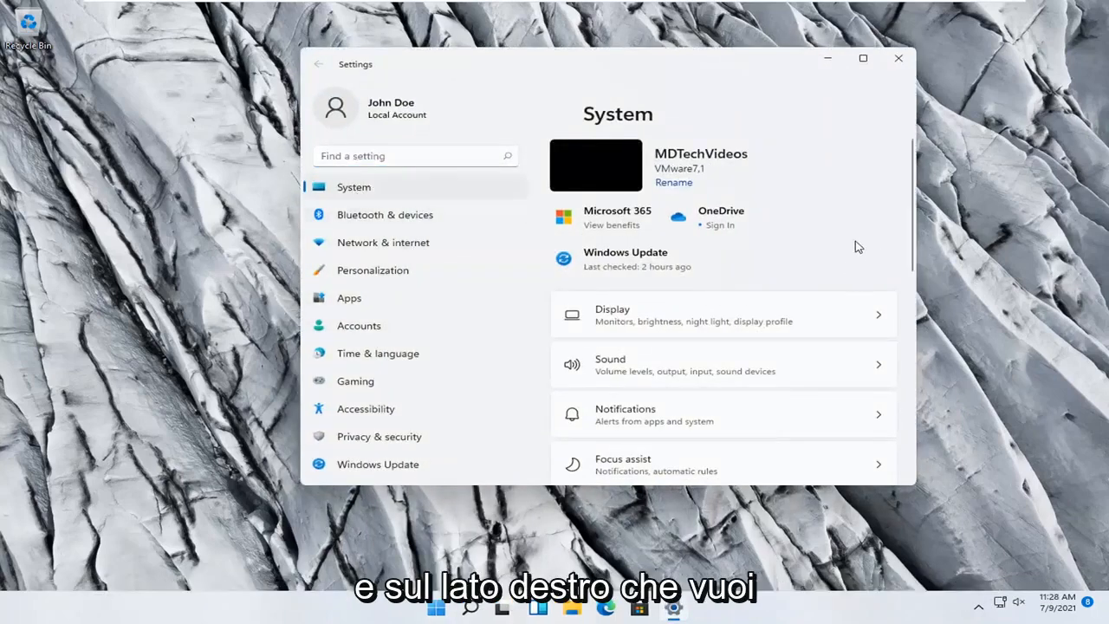
scroll(down, 3)
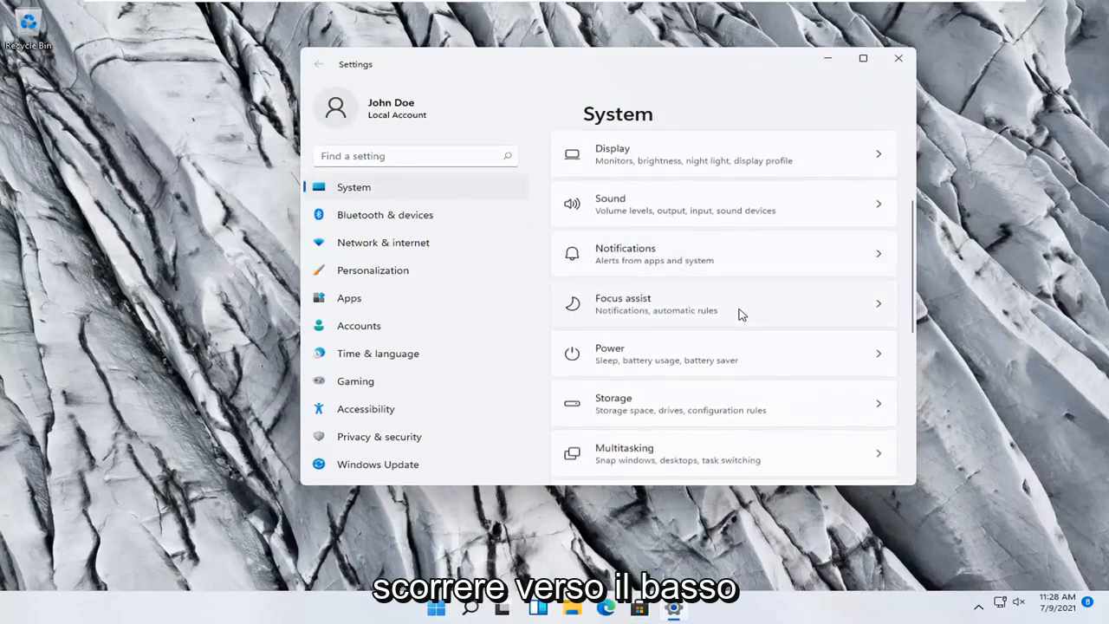
scroll(down, 3)
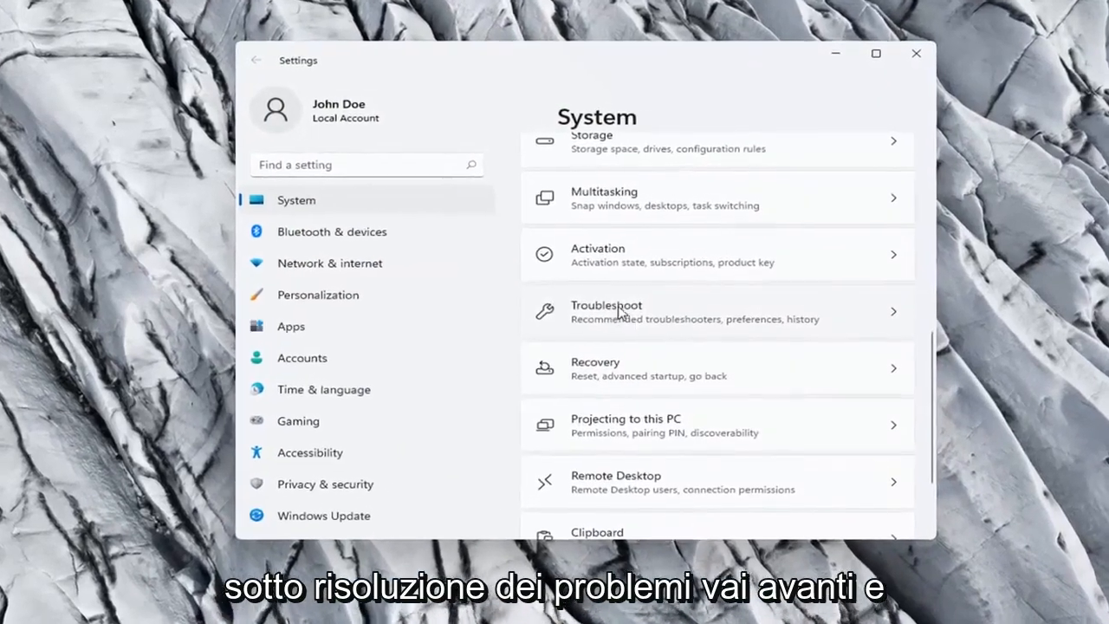
click(606, 312)
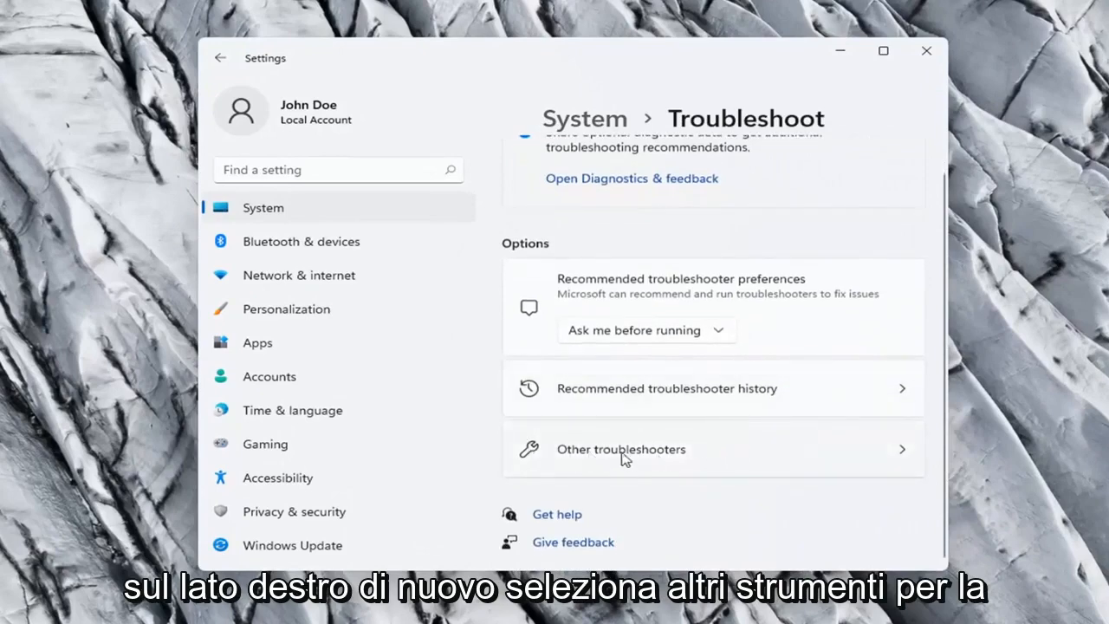
Under Other troubleshooters, run Network Adapter, close it when no problem is found, then close Settings
click(620, 449)
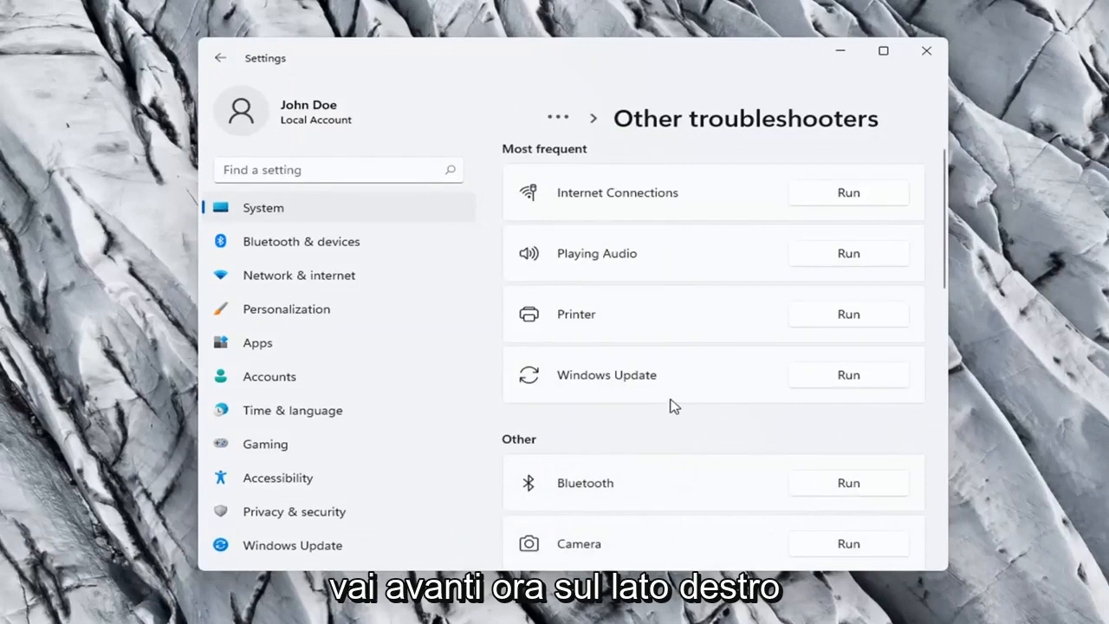
mouse_move(603, 442)
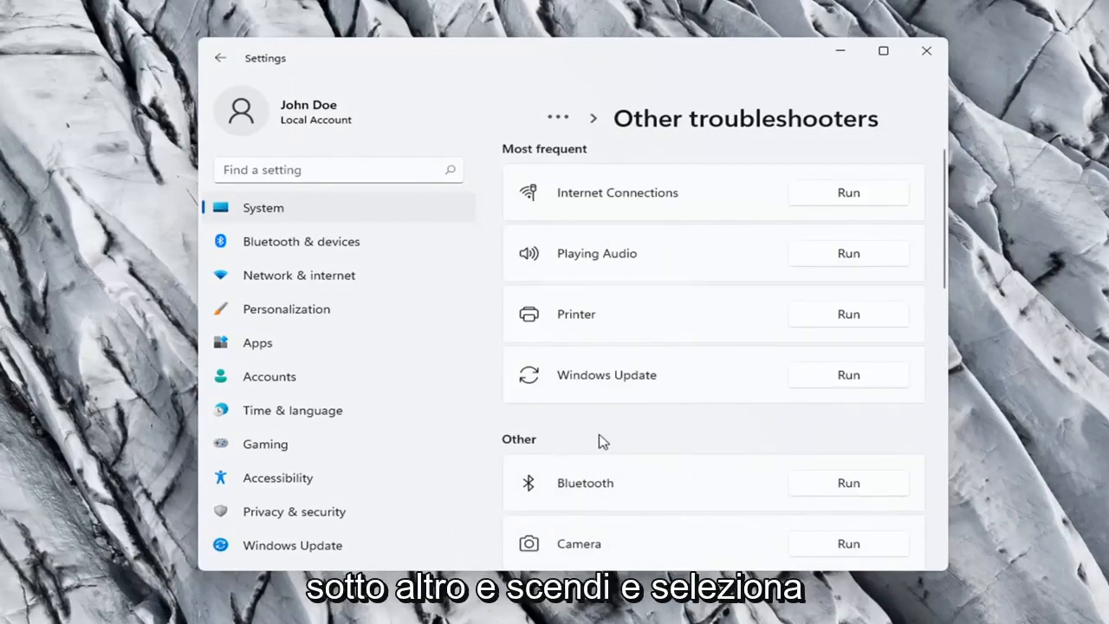
scroll(down, 3)
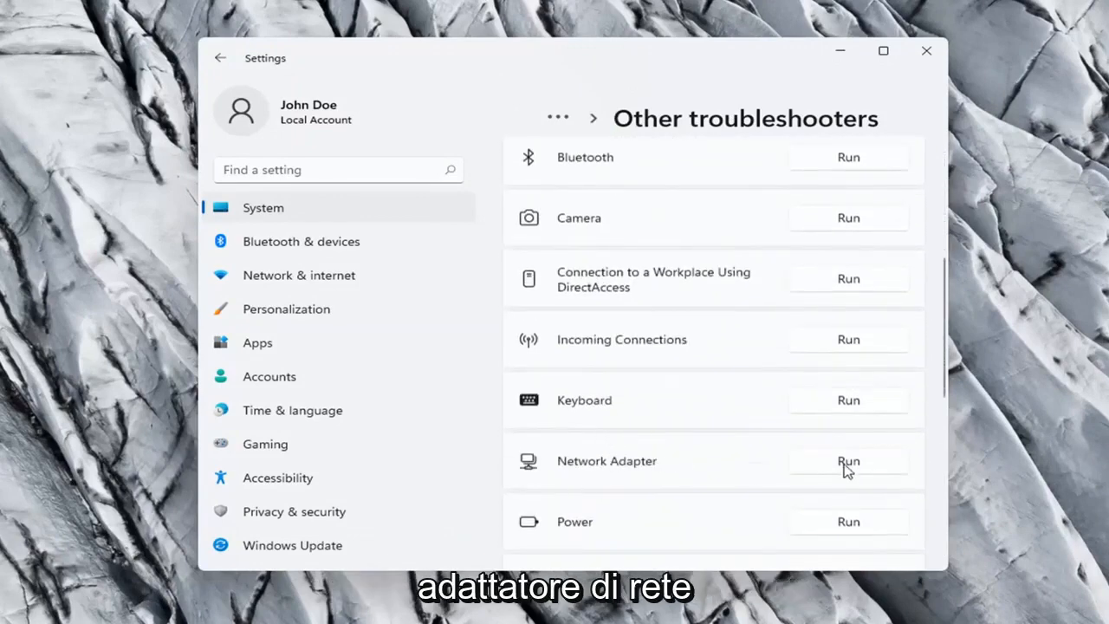
click(848, 461)
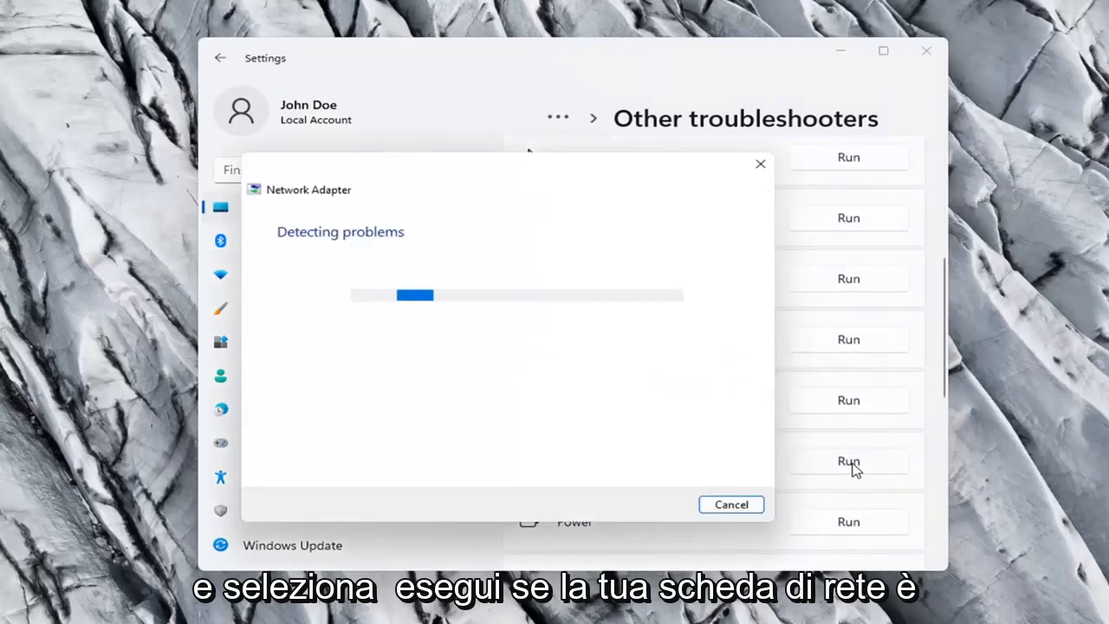
mouse_move(481, 388)
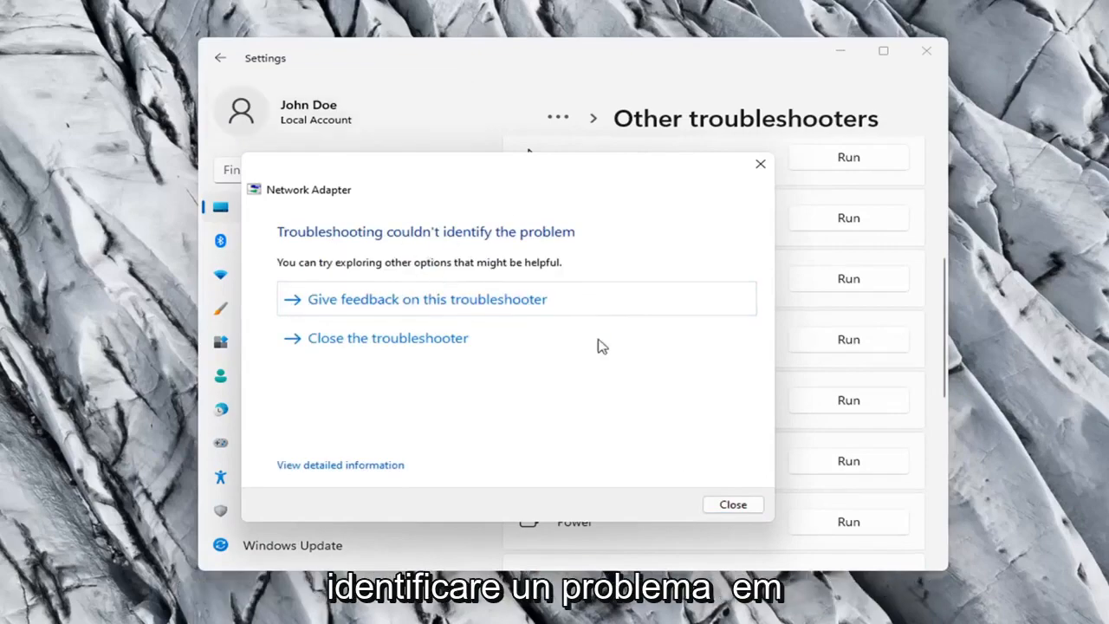
click(731, 504)
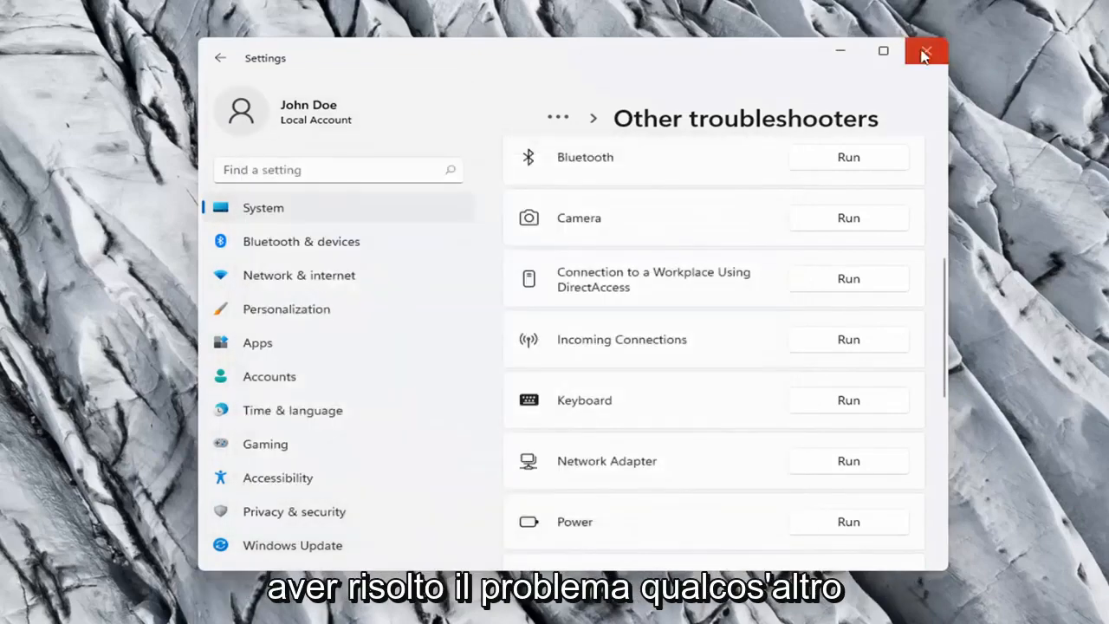
click(925, 50)
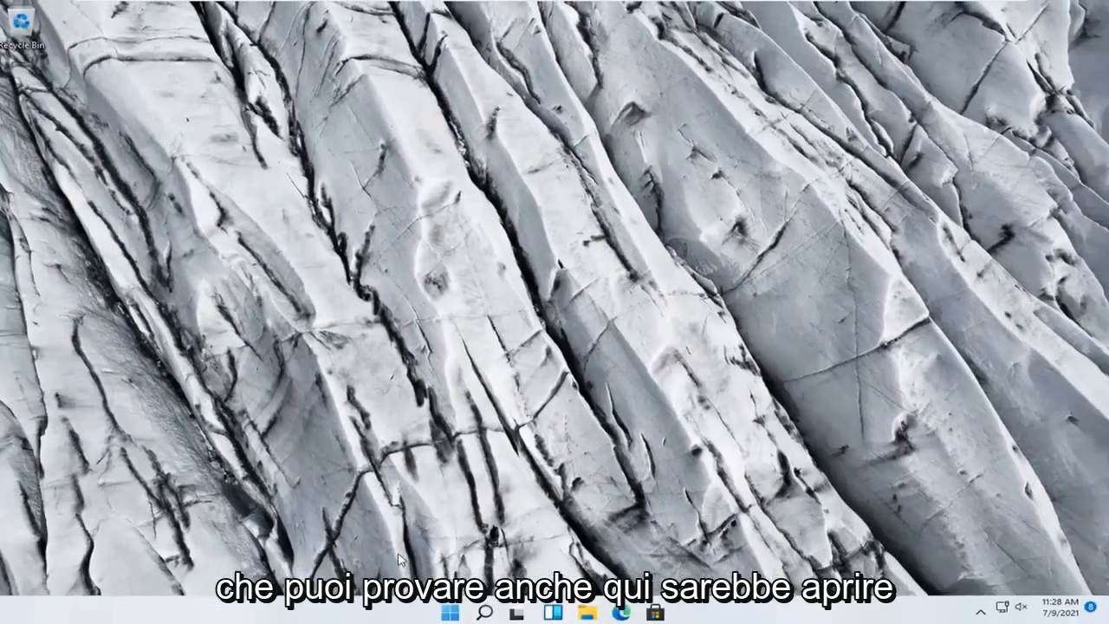
Search for 'cmd' and start Command Prompt as administrator, accepting the UAC prompt
click(487, 613)
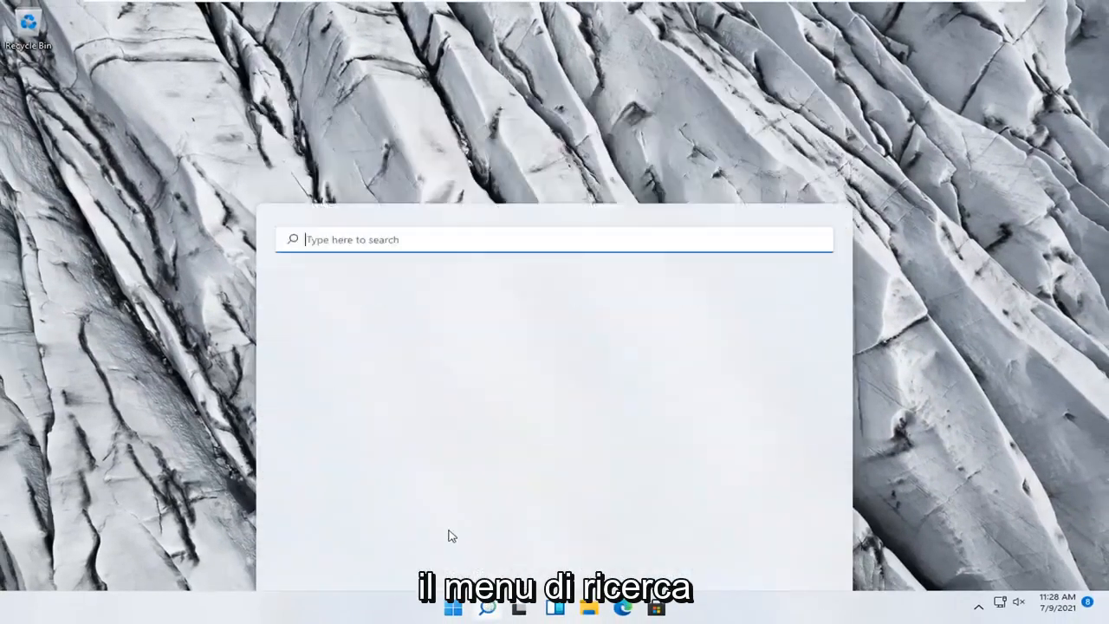
text(cmd)
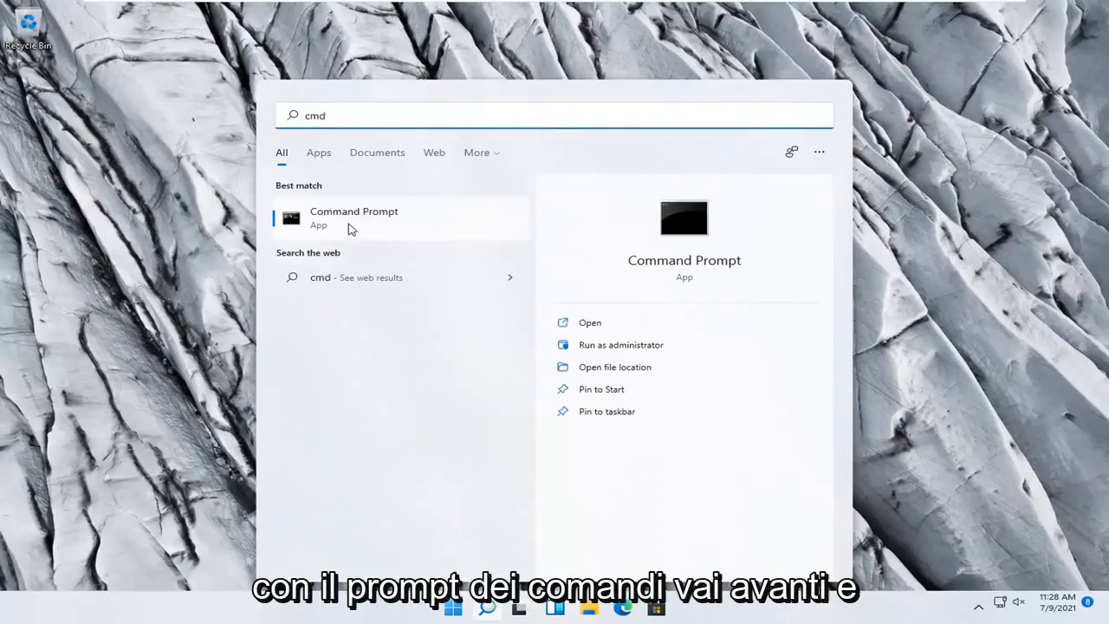
right_click(353, 216)
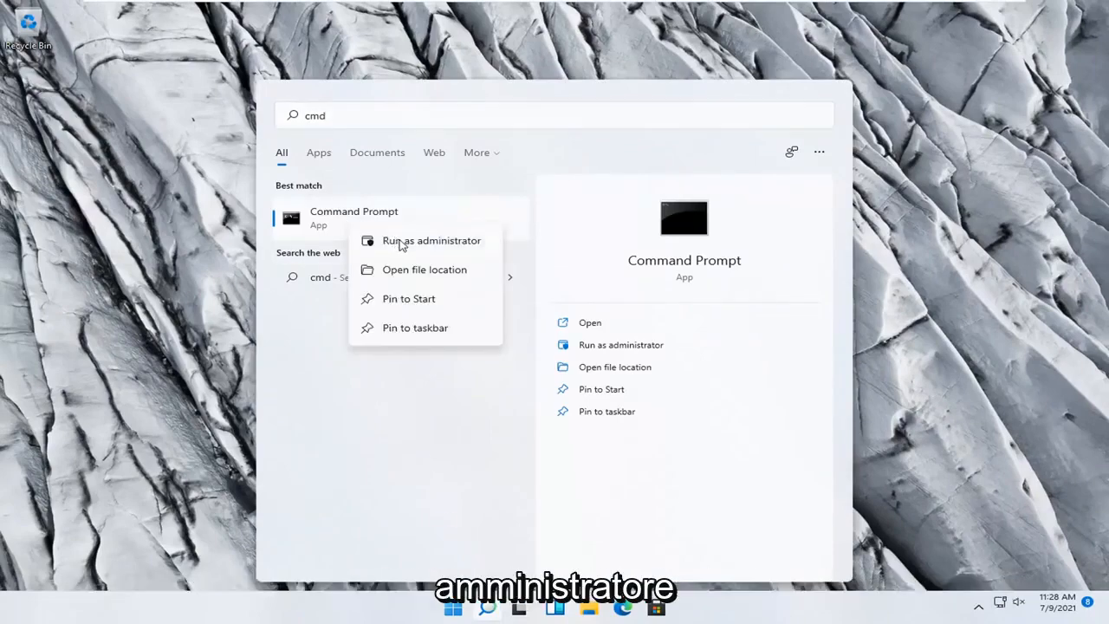
click(431, 239)
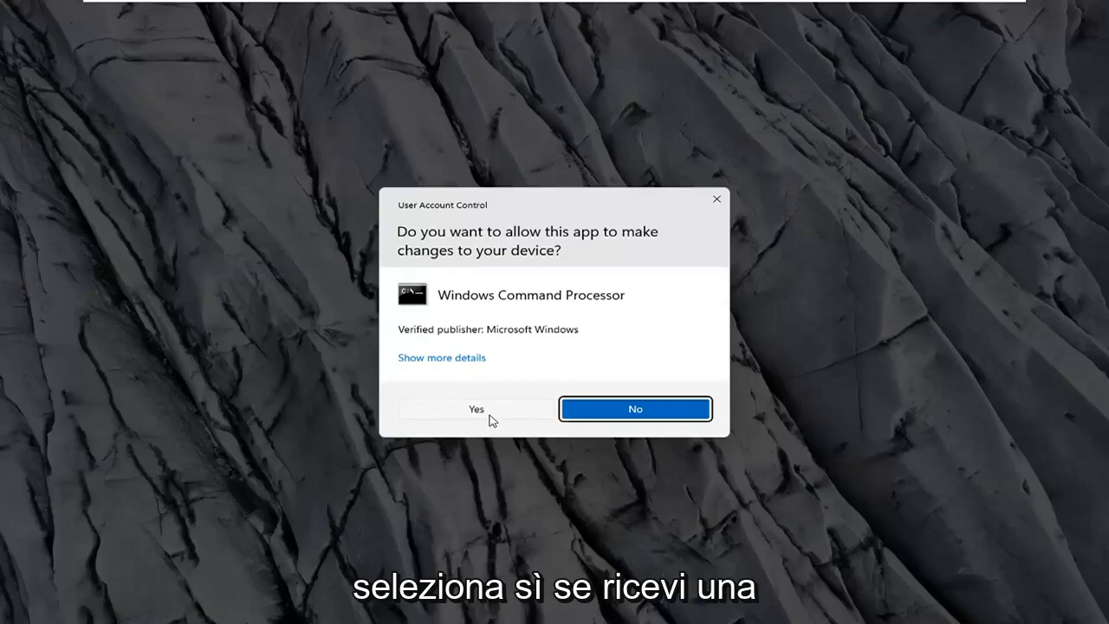
click(475, 410)
text(i)
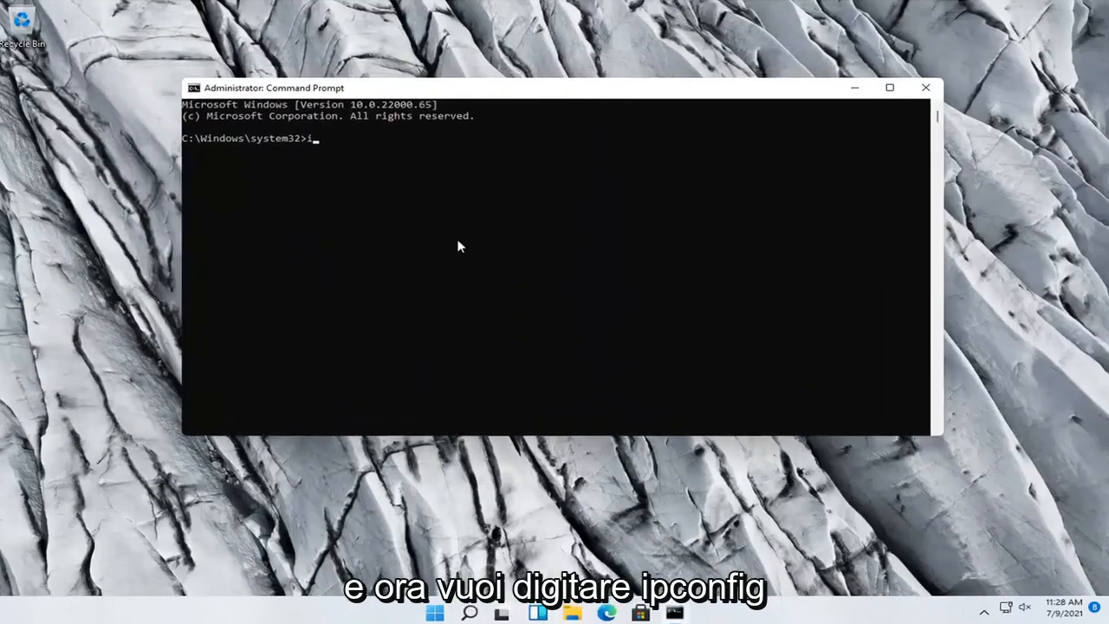
Run 'ipconfig /flushdns' to flush the DNS resolver cache
text(pconfig /)
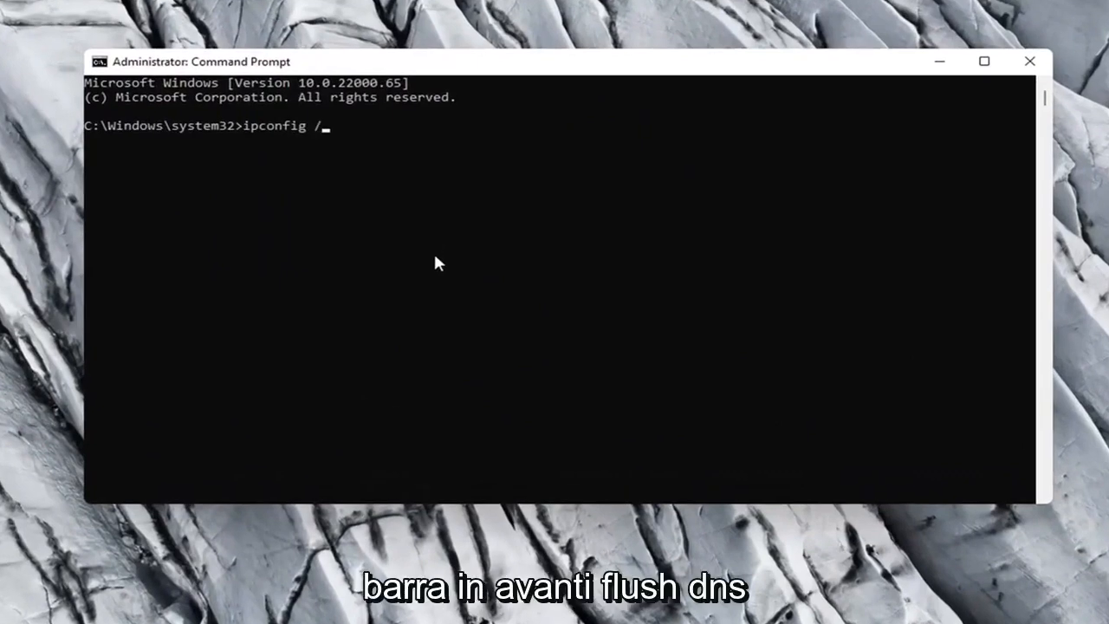
text(fl)
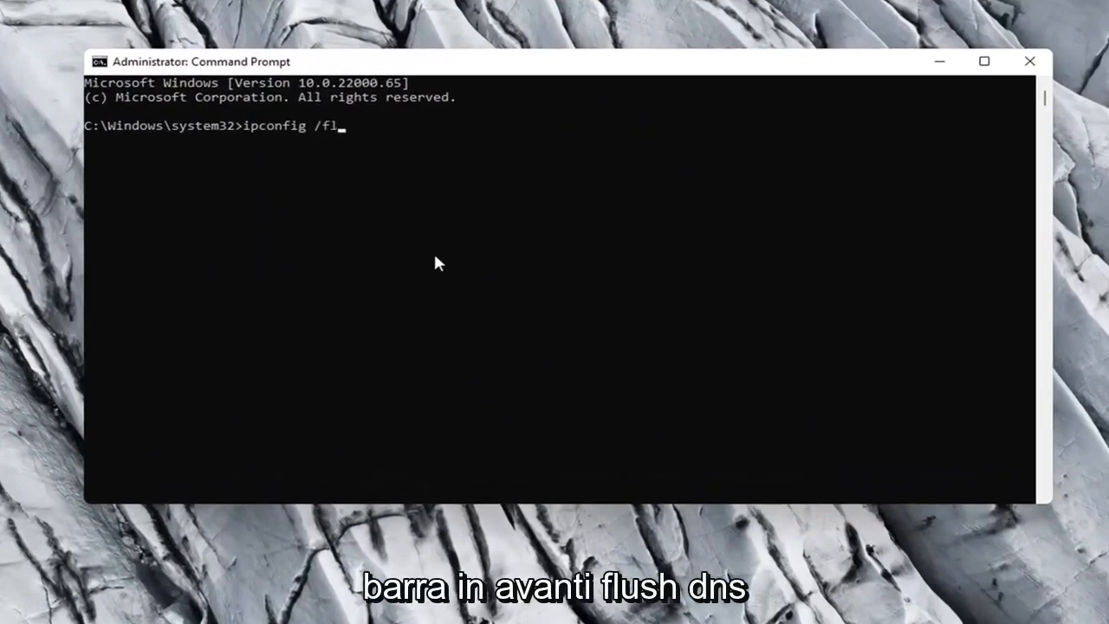
text(ush)
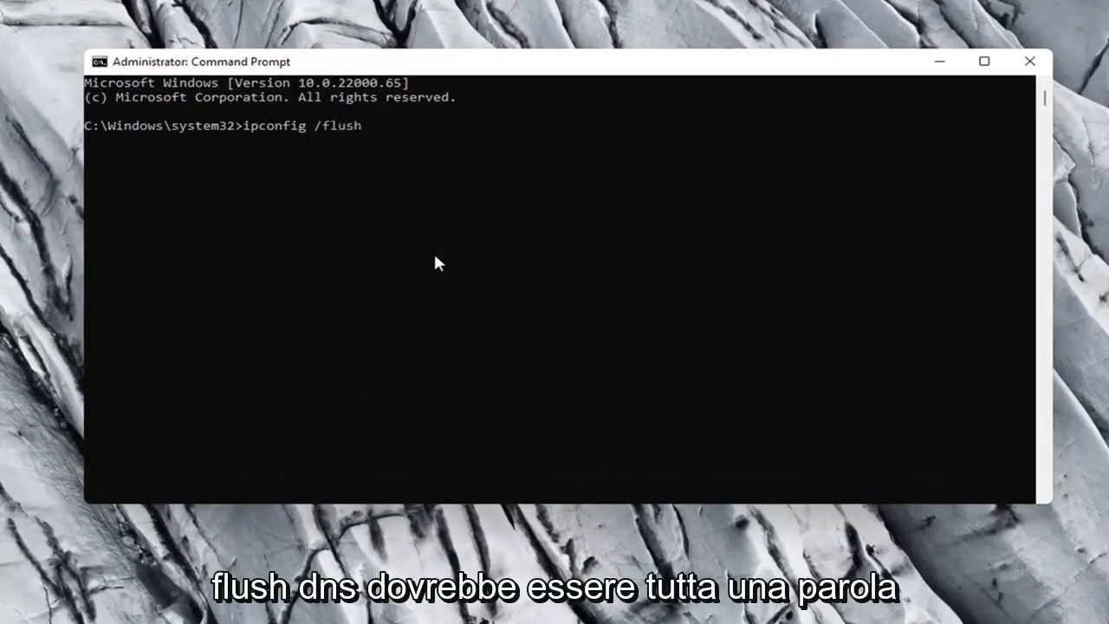
text(dns)
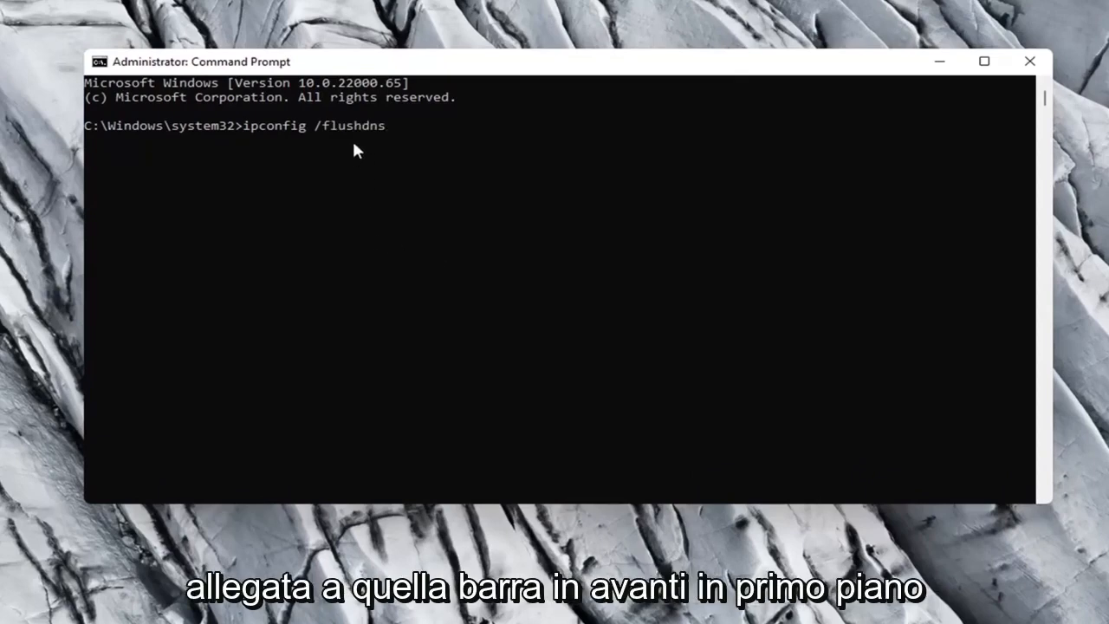
mouse_move(287, 128)
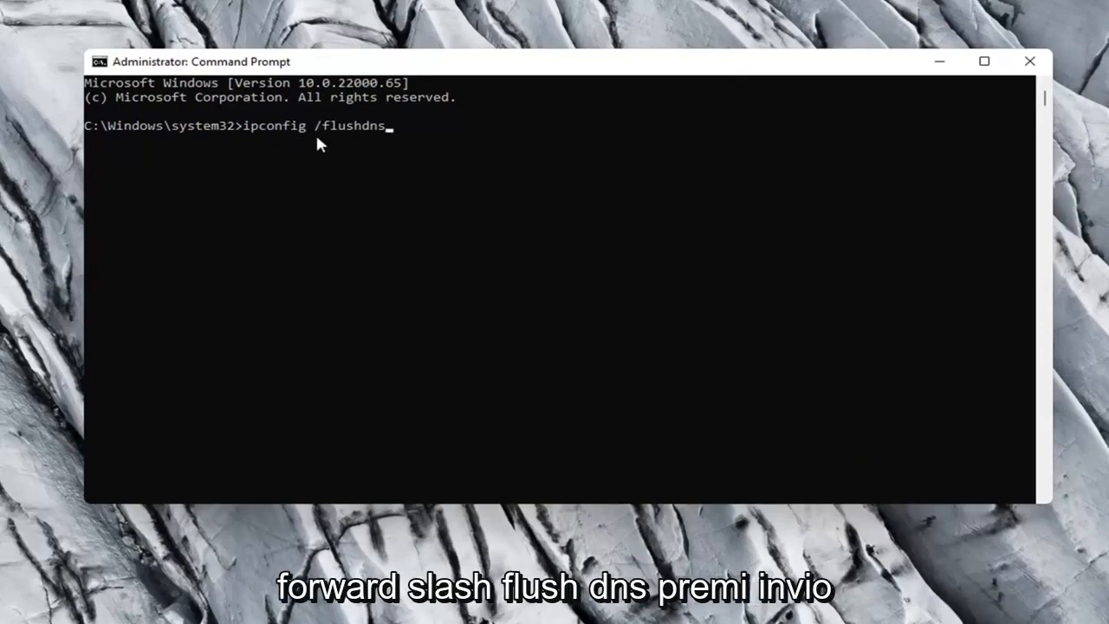
mouse_move(205, 289)
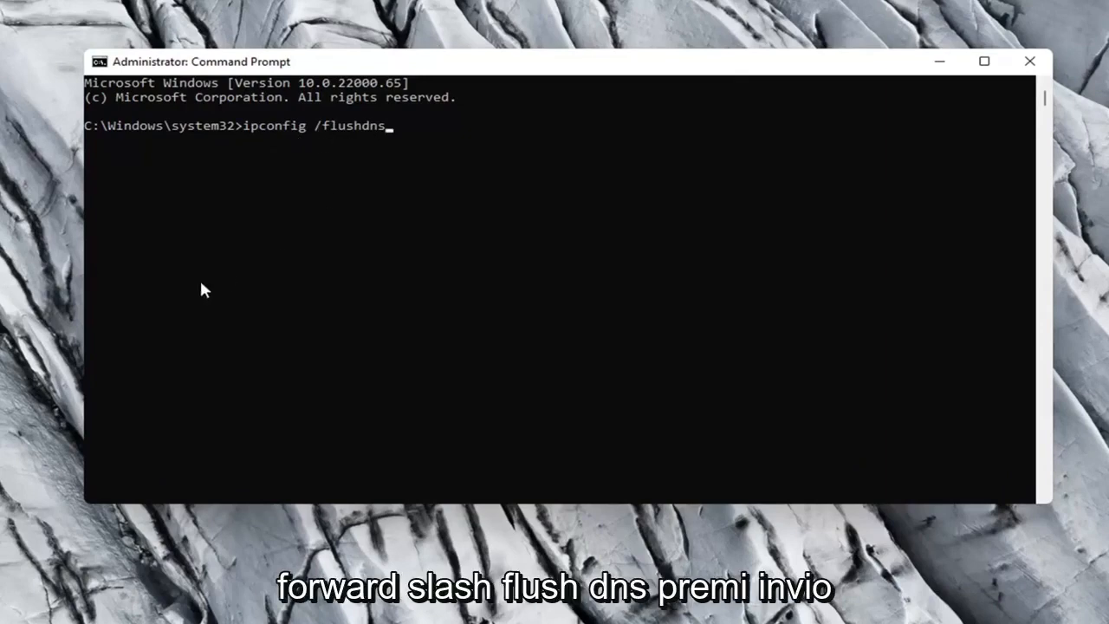
key(enter)
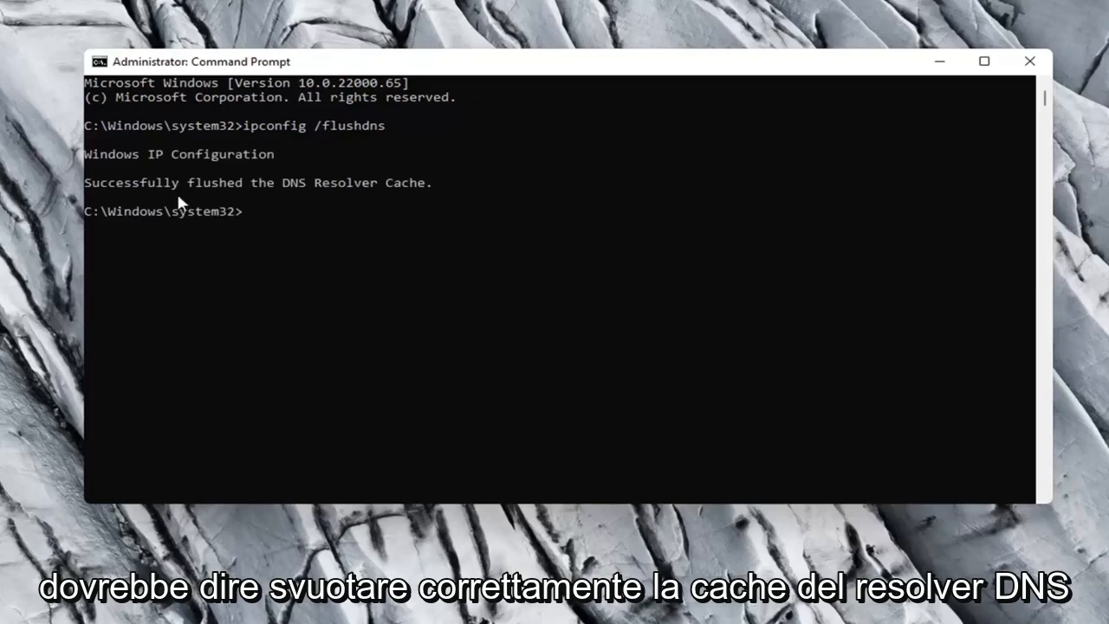
mouse_move(468, 314)
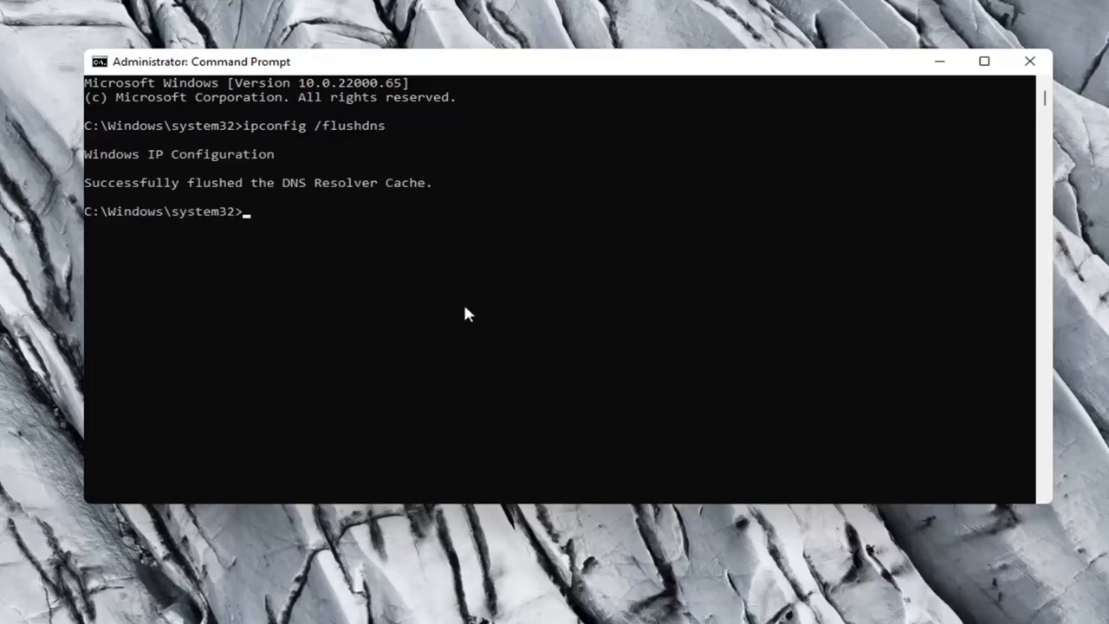
Run 'netsh winsock reset' to reset the Winsock catalog, then close the admin Command Prompt
text(netsh w)
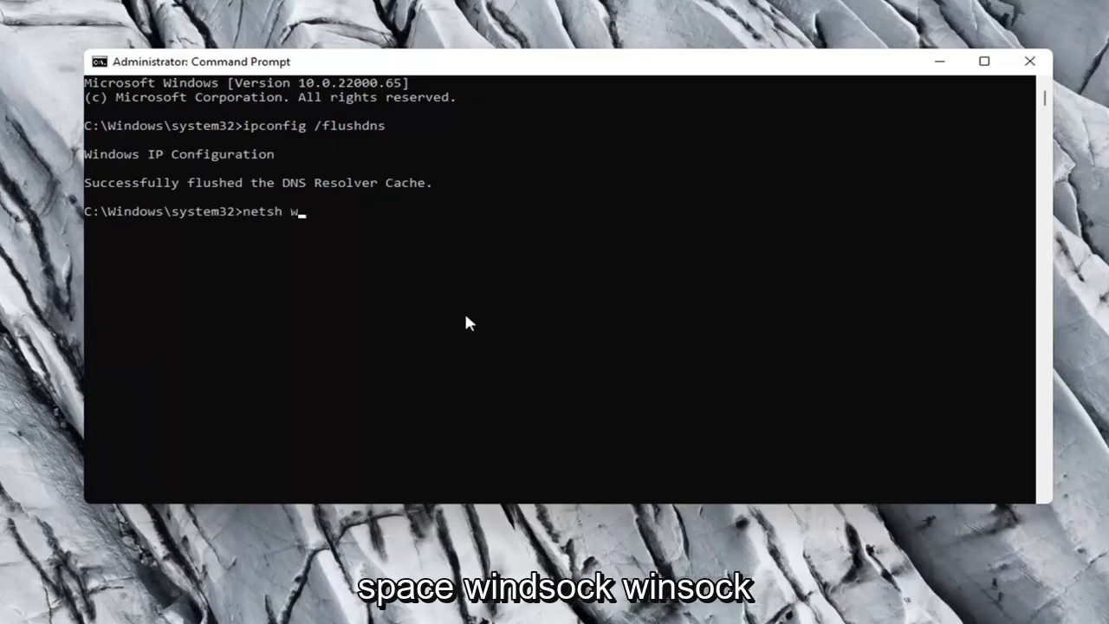
text(ins)
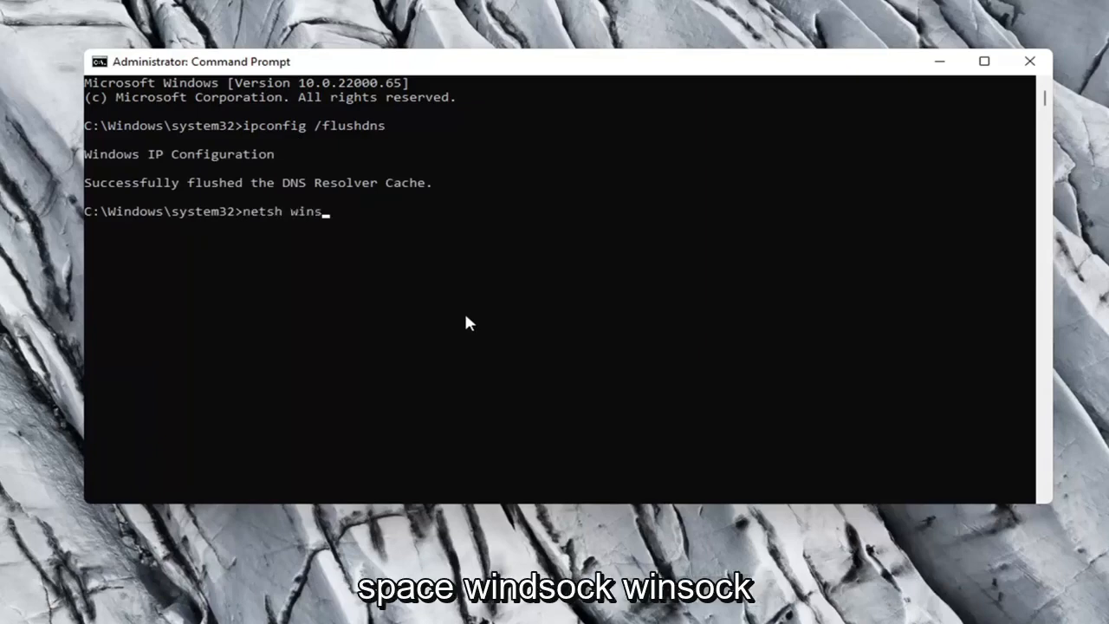
text(ock rese)
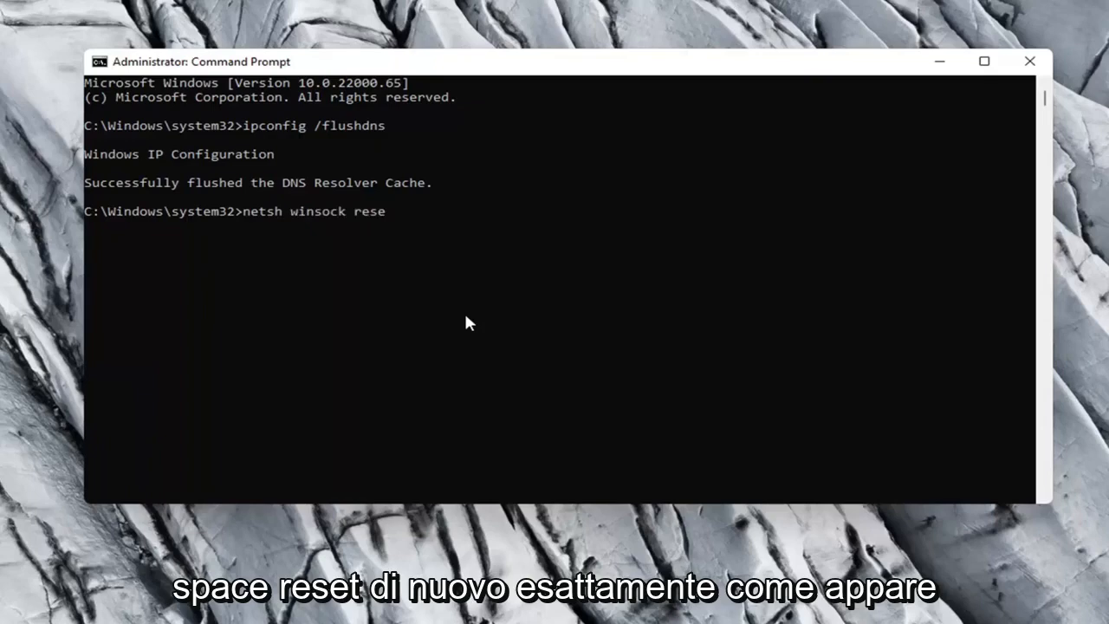
text(t)
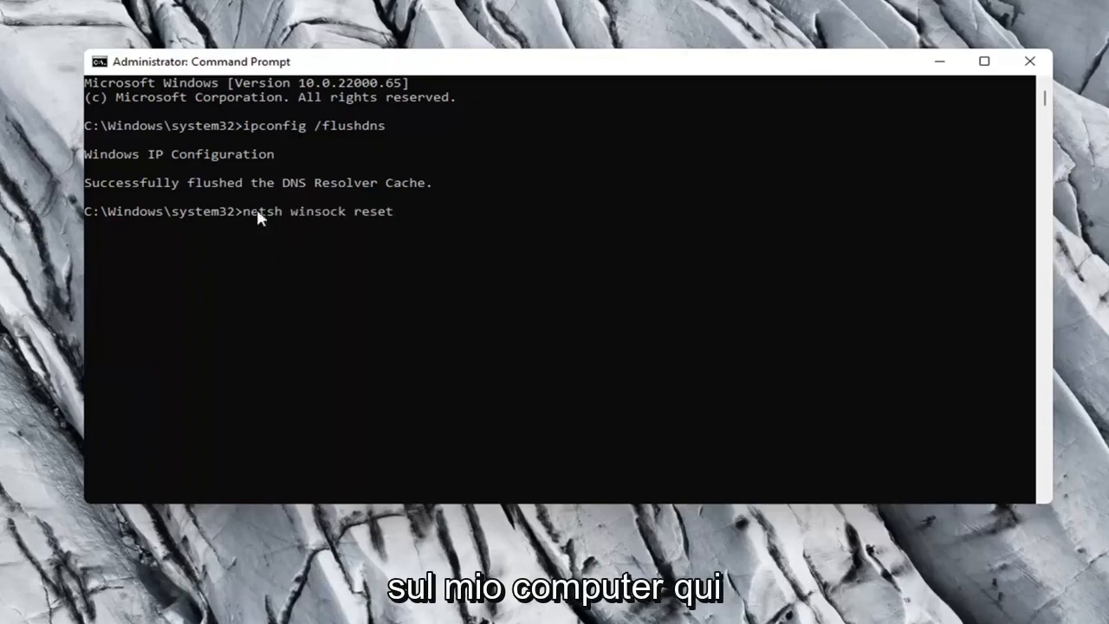
key(enter)
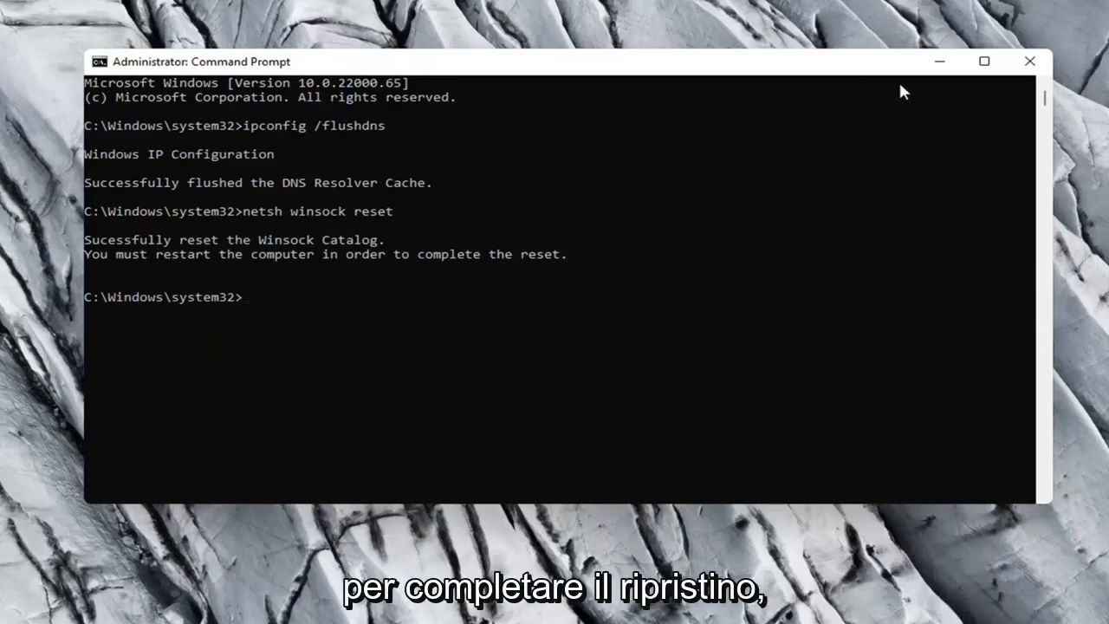
click(1030, 61)
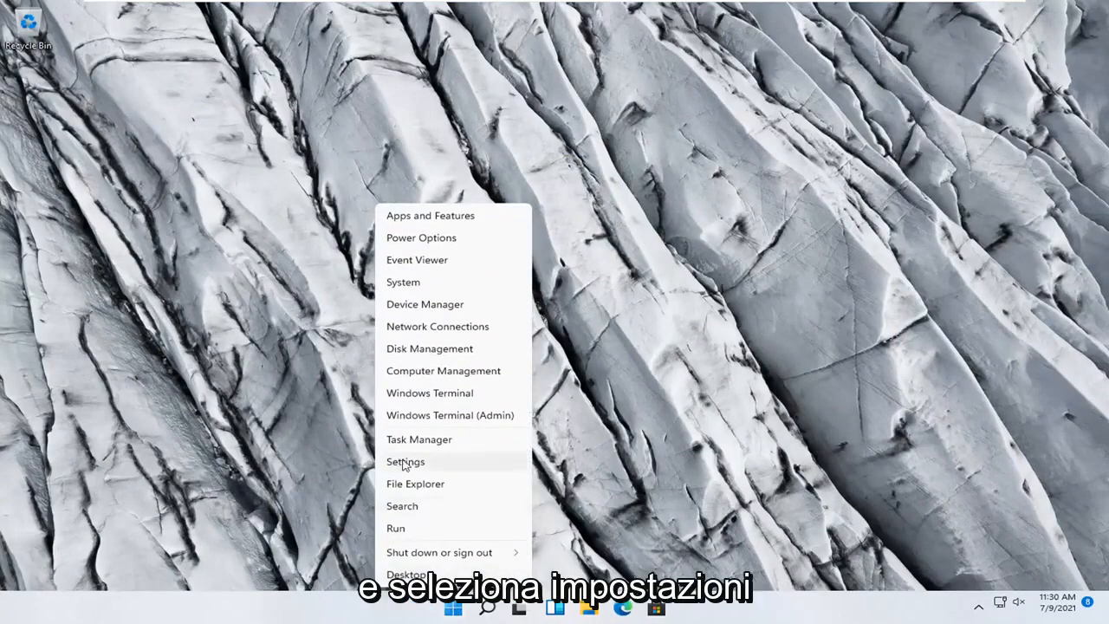
In Settings, go to Network & internet and its Advanced network settings page
click(406, 461)
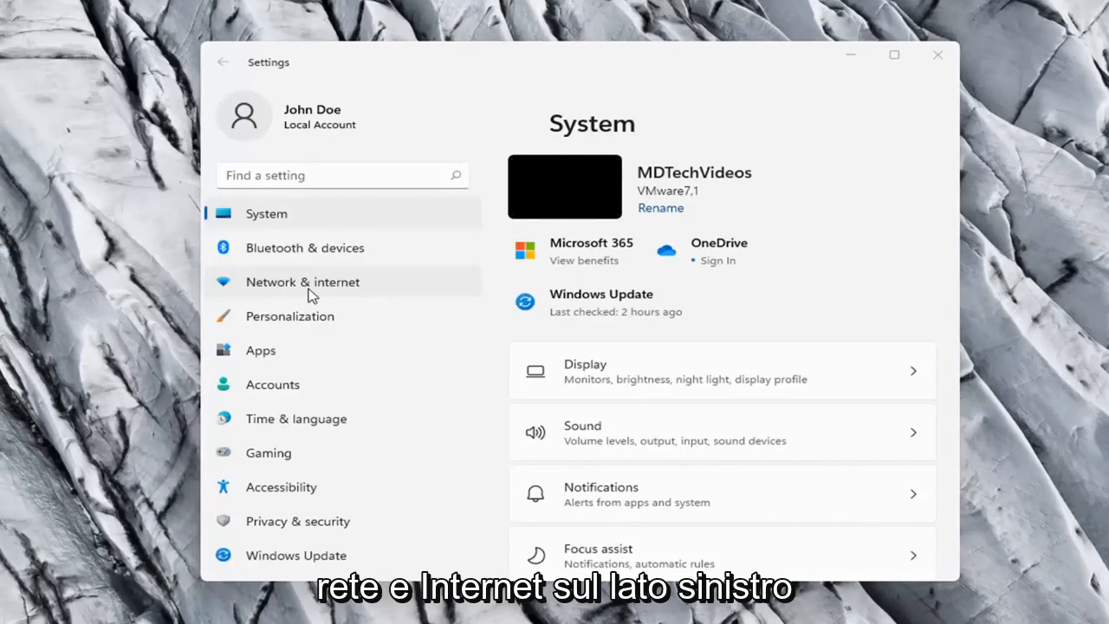
click(302, 281)
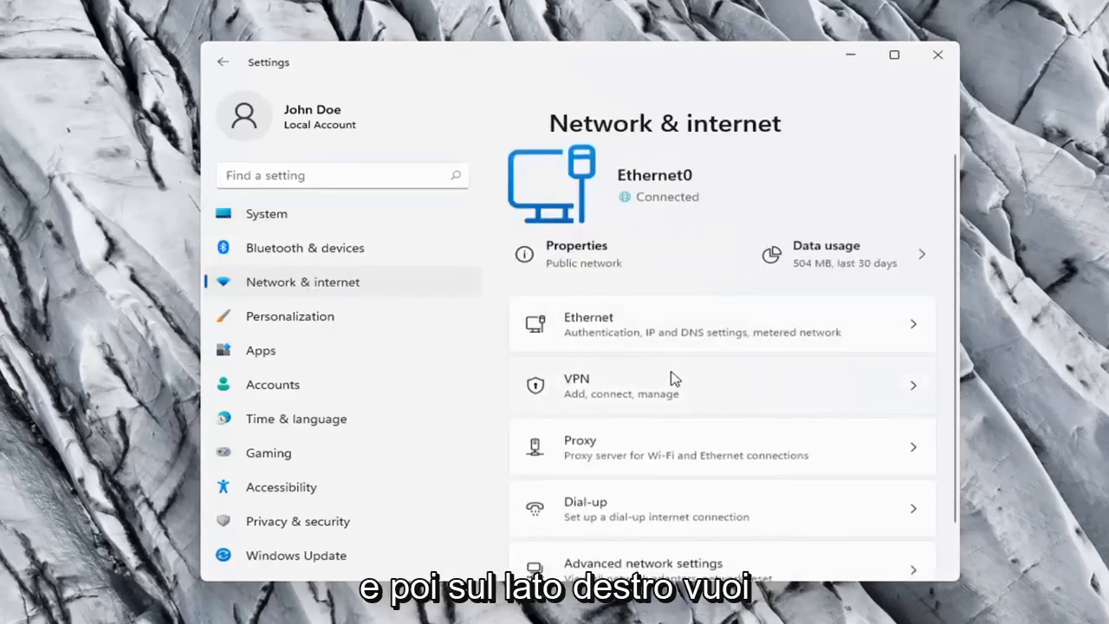
scroll(down, 3)
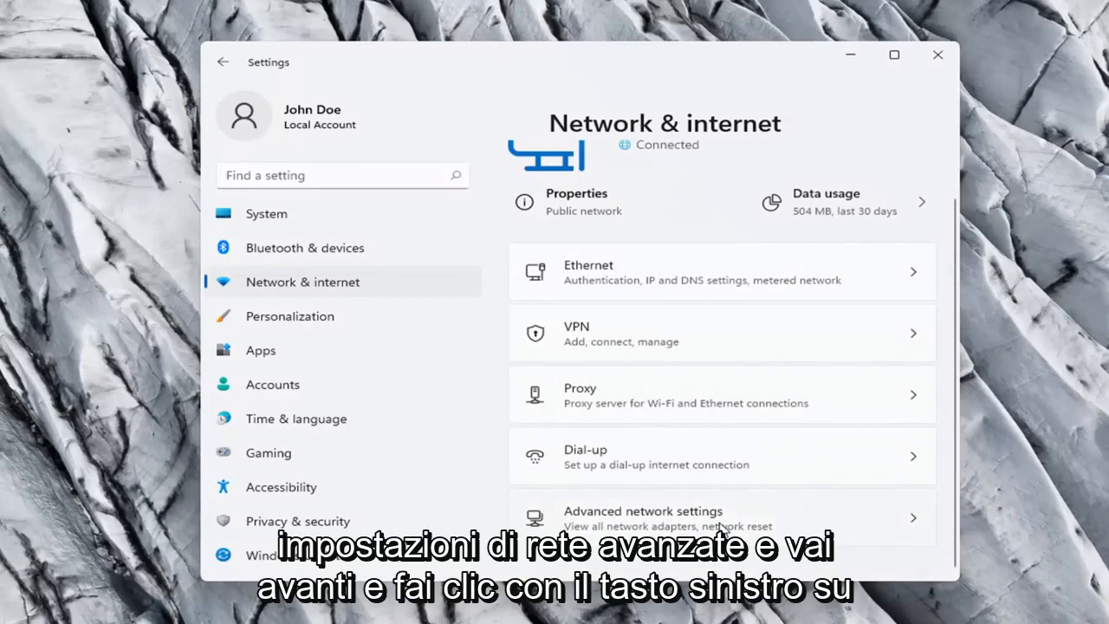
click(643, 516)
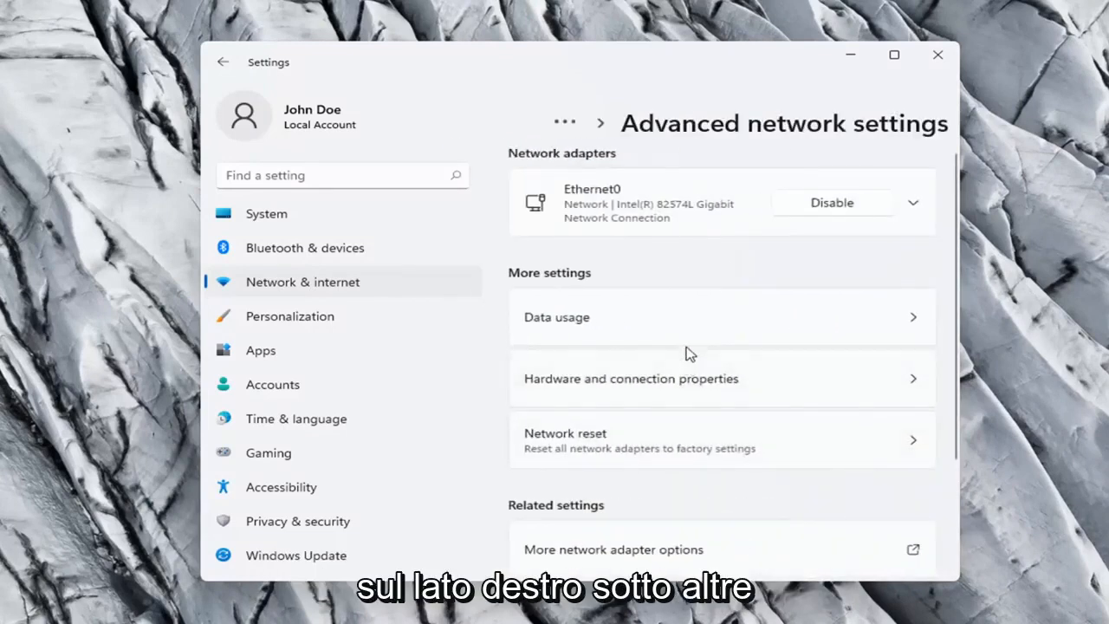
Scroll down to More settings to reach the Network reset option
scroll(down, 3)
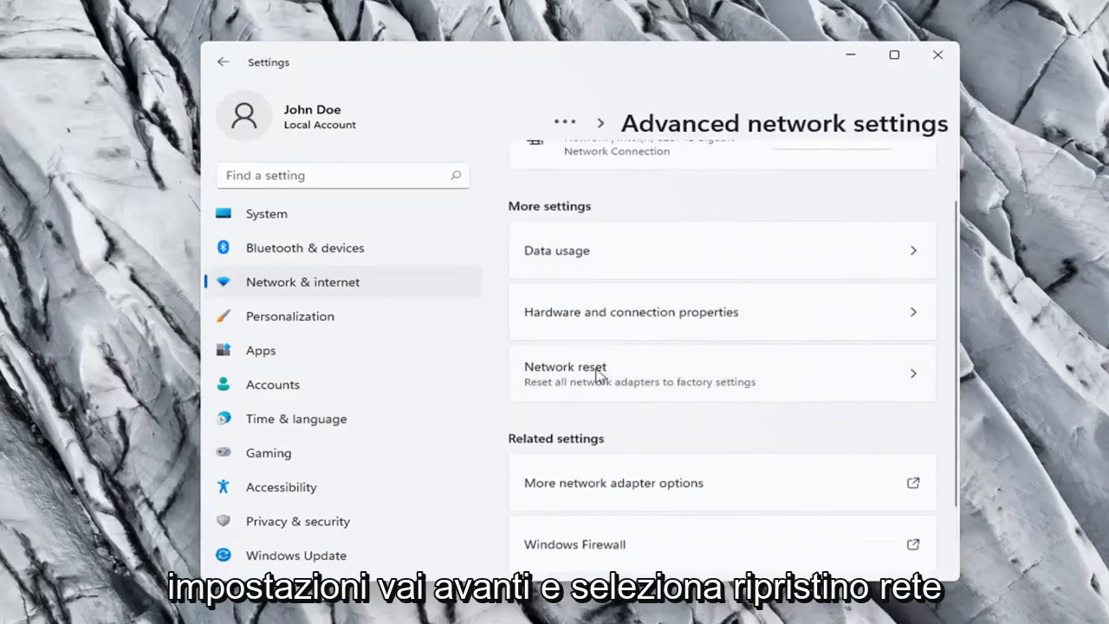
scroll(down, 3)
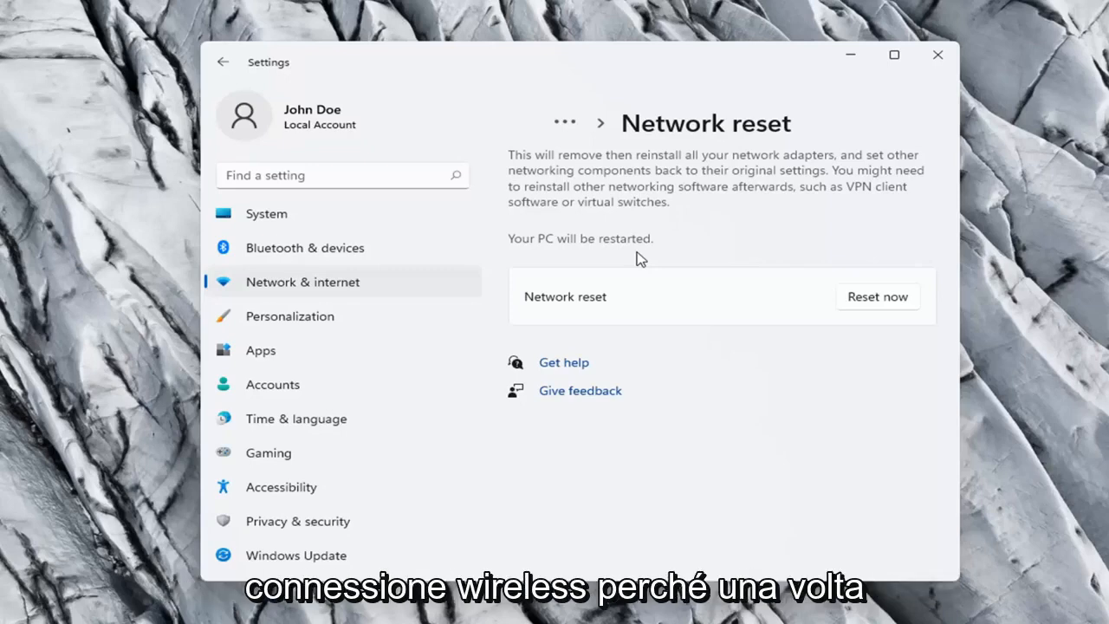
mouse_move(822, 294)
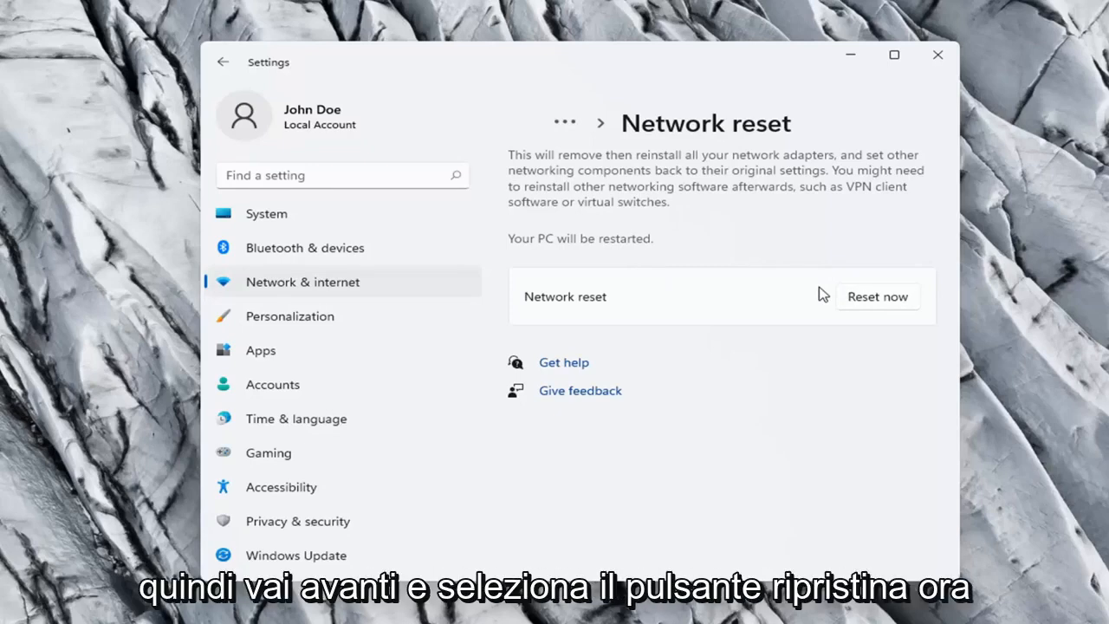
Choose Reset now, confirm with Yes, and close the five-minute shutdown notice
click(877, 297)
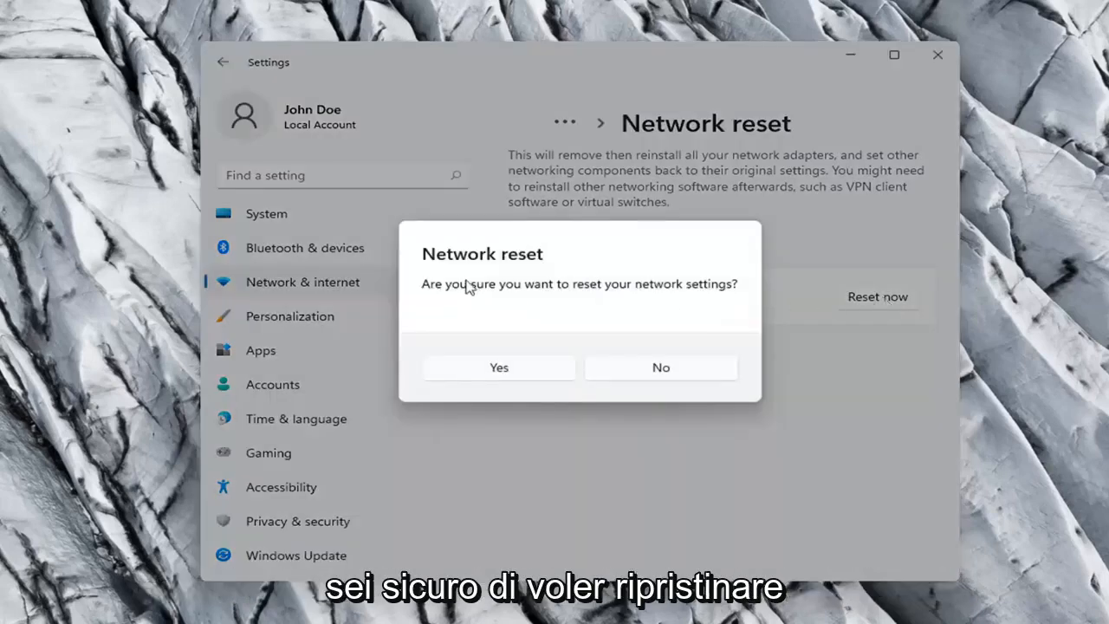
mouse_move(704, 308)
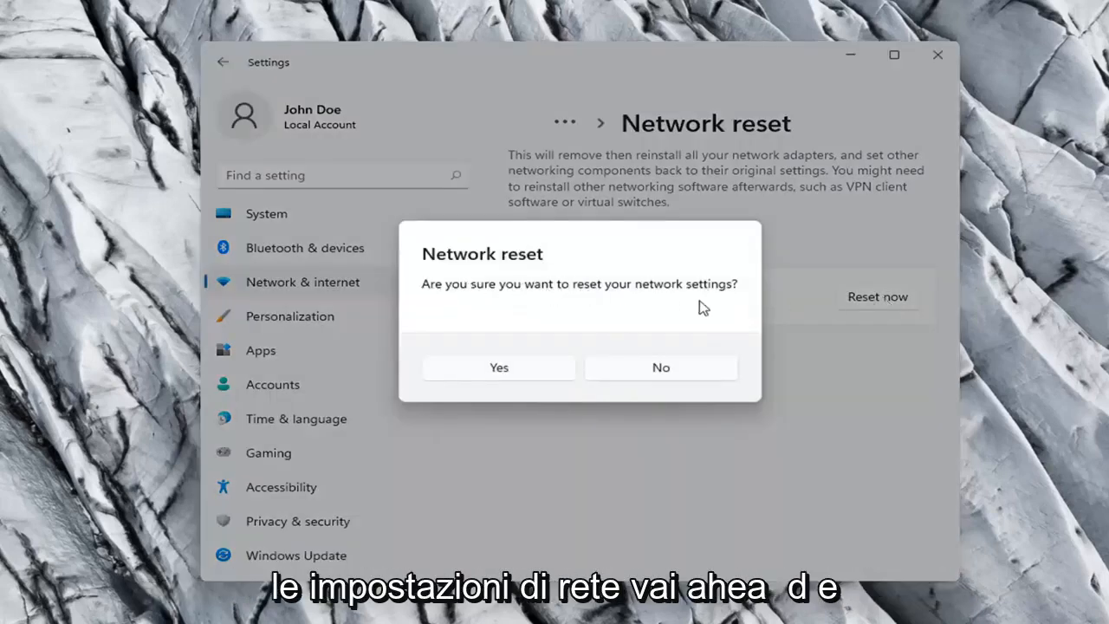
click(499, 368)
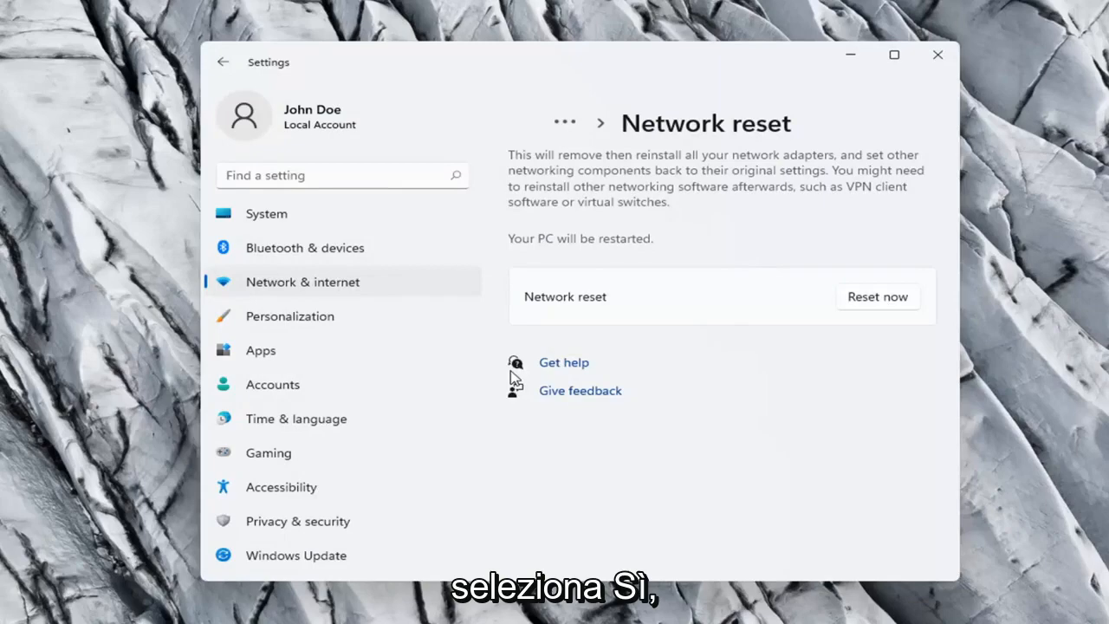
click(877, 296)
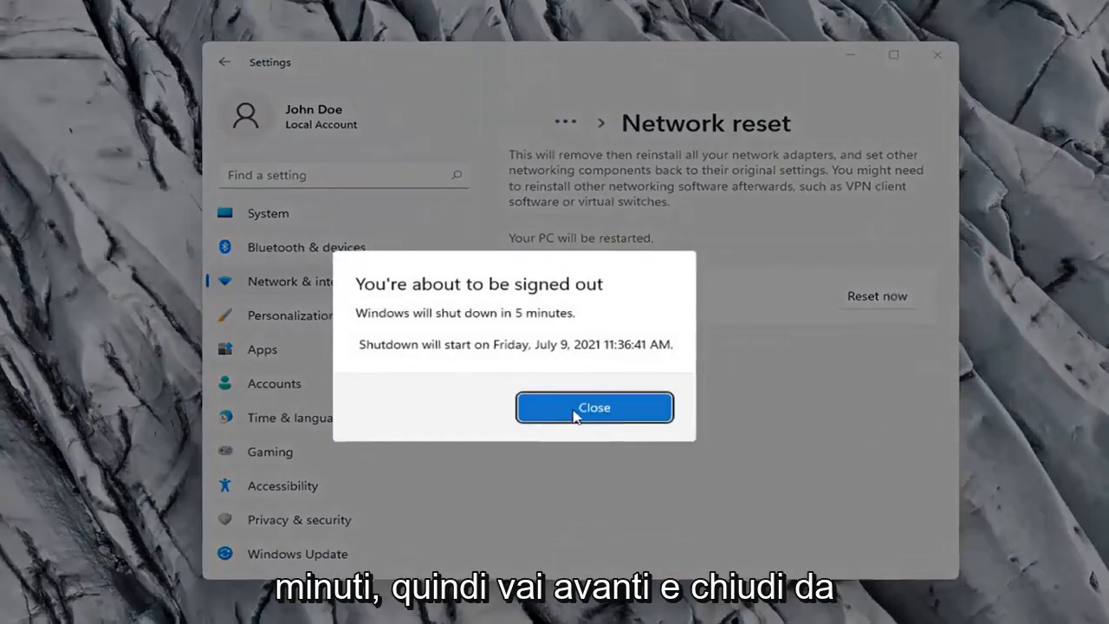
click(593, 408)
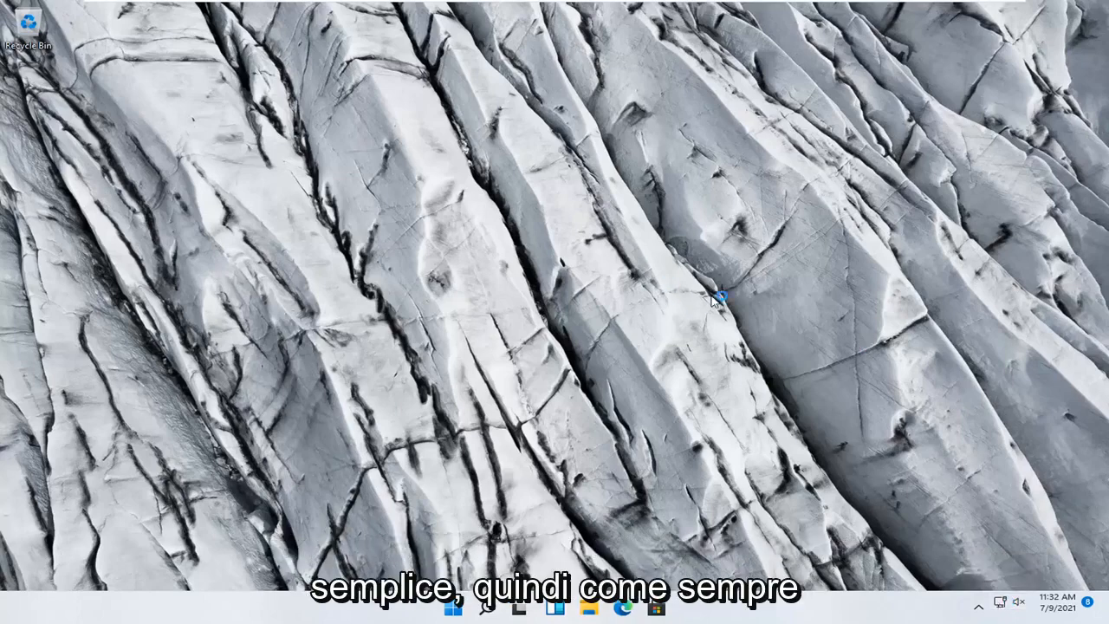
mouse_move(530, 319)
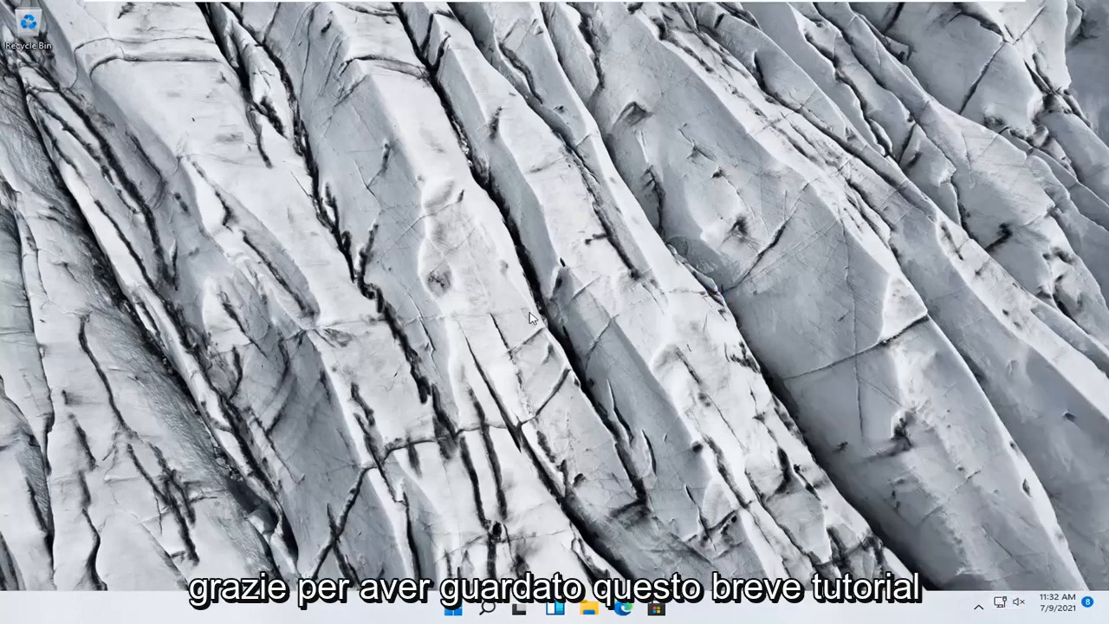